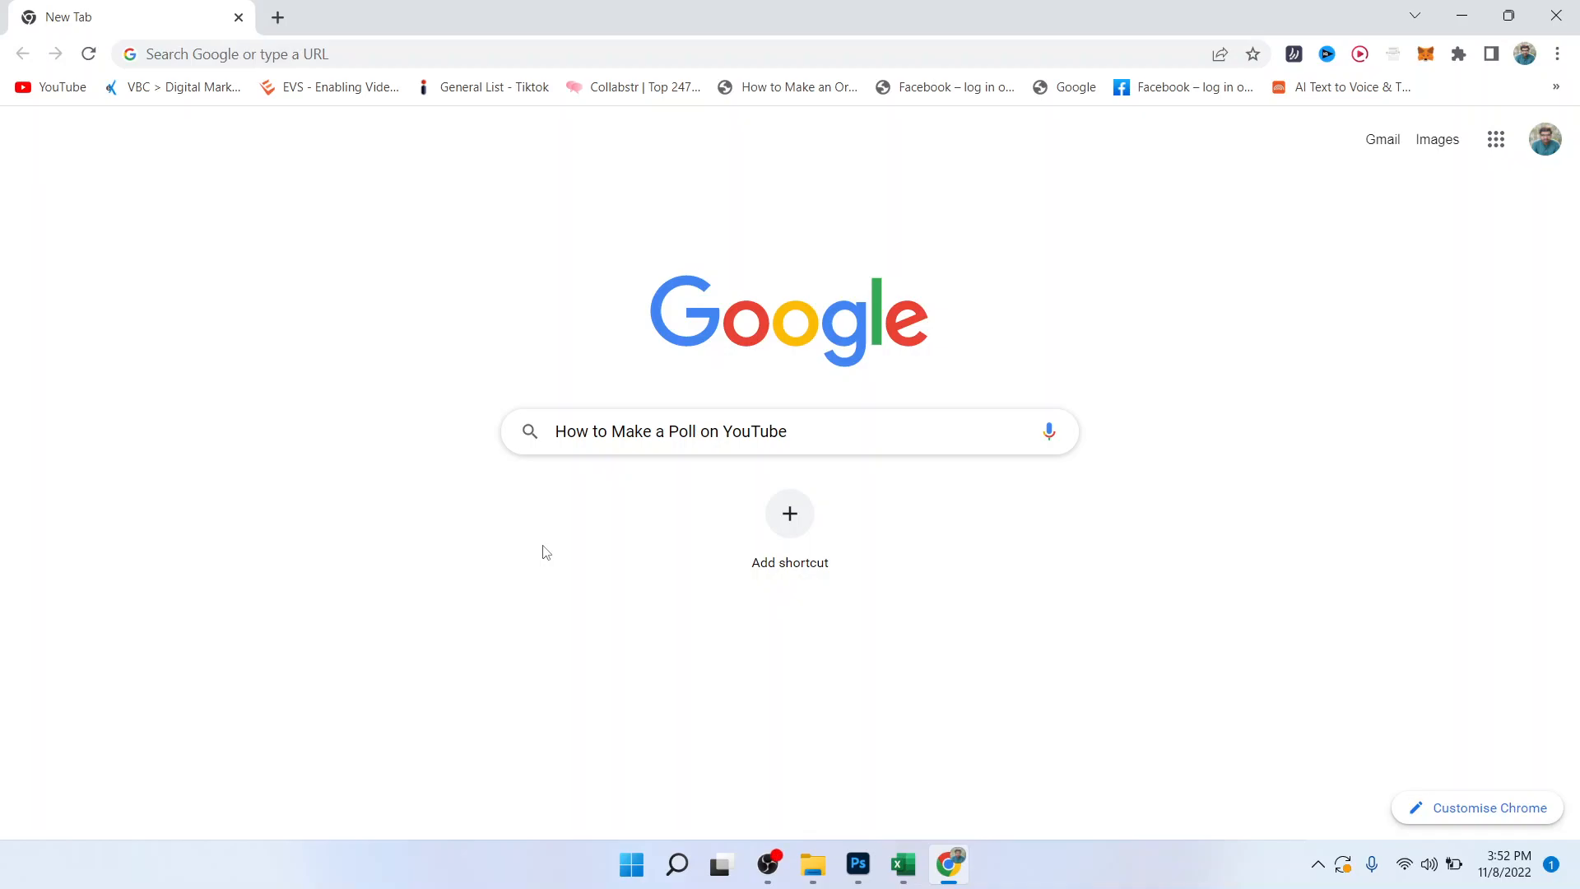
pyautogui.moveTo(542, 555)
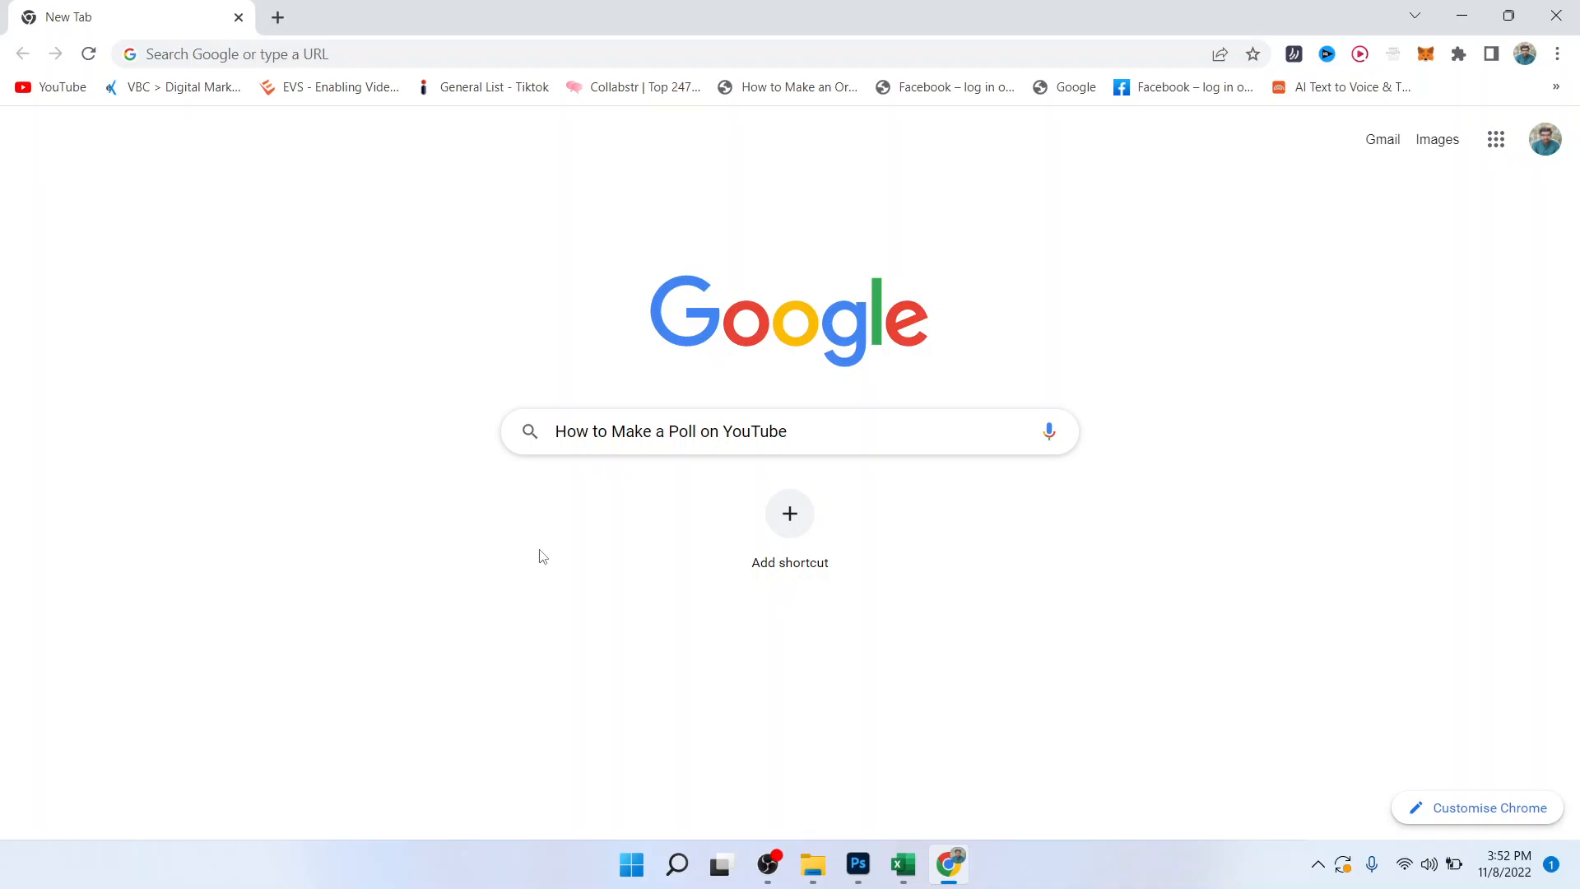
pyautogui.moveTo(523, 566)
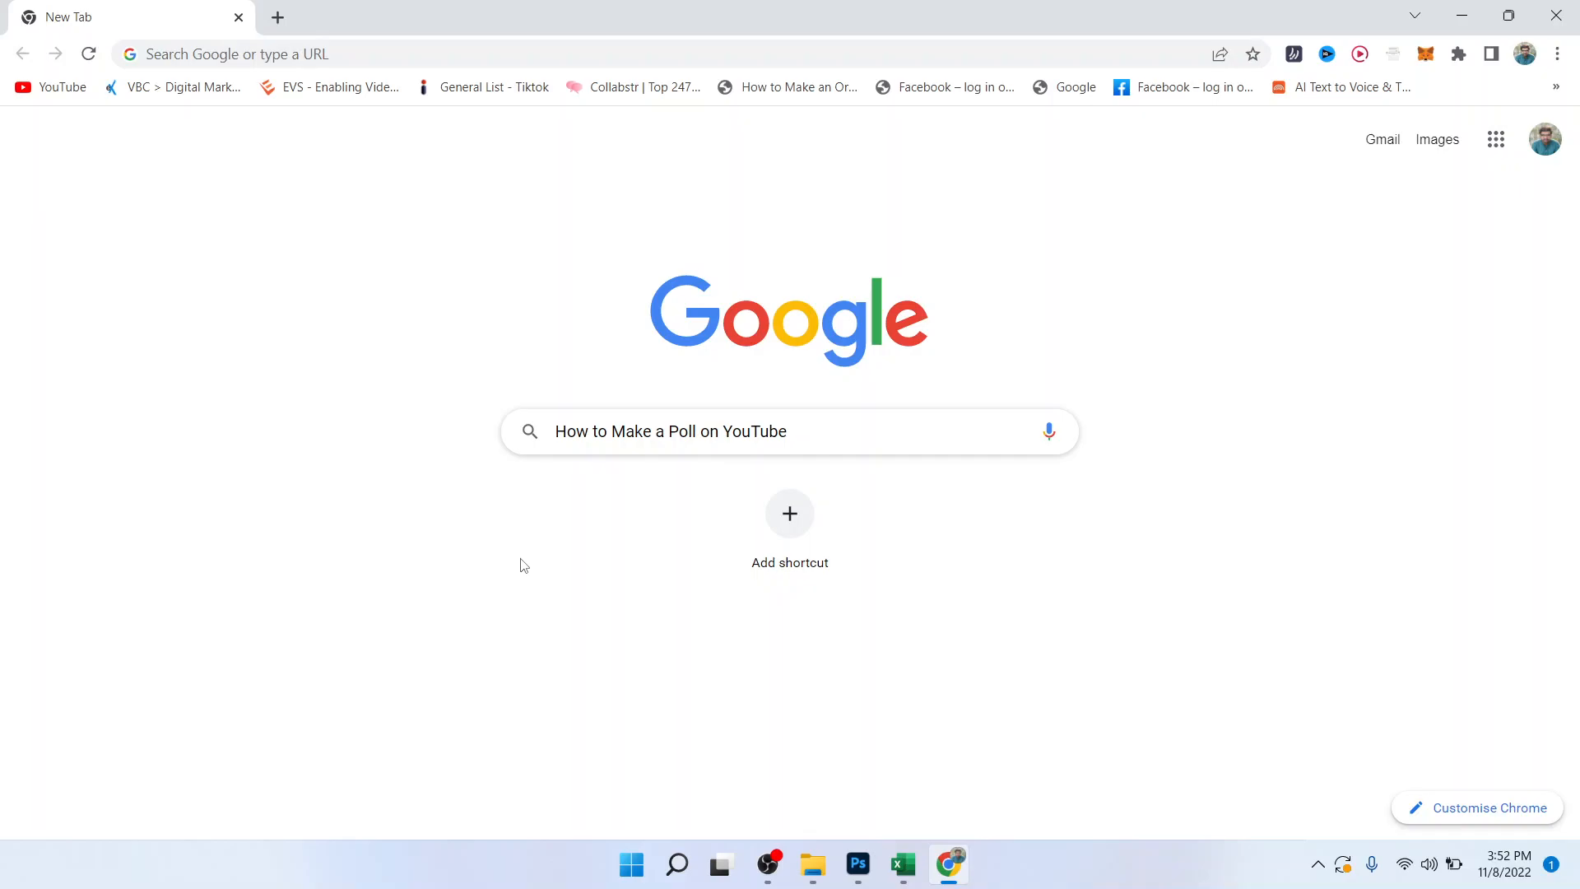
pyautogui.moveTo(510, 598)
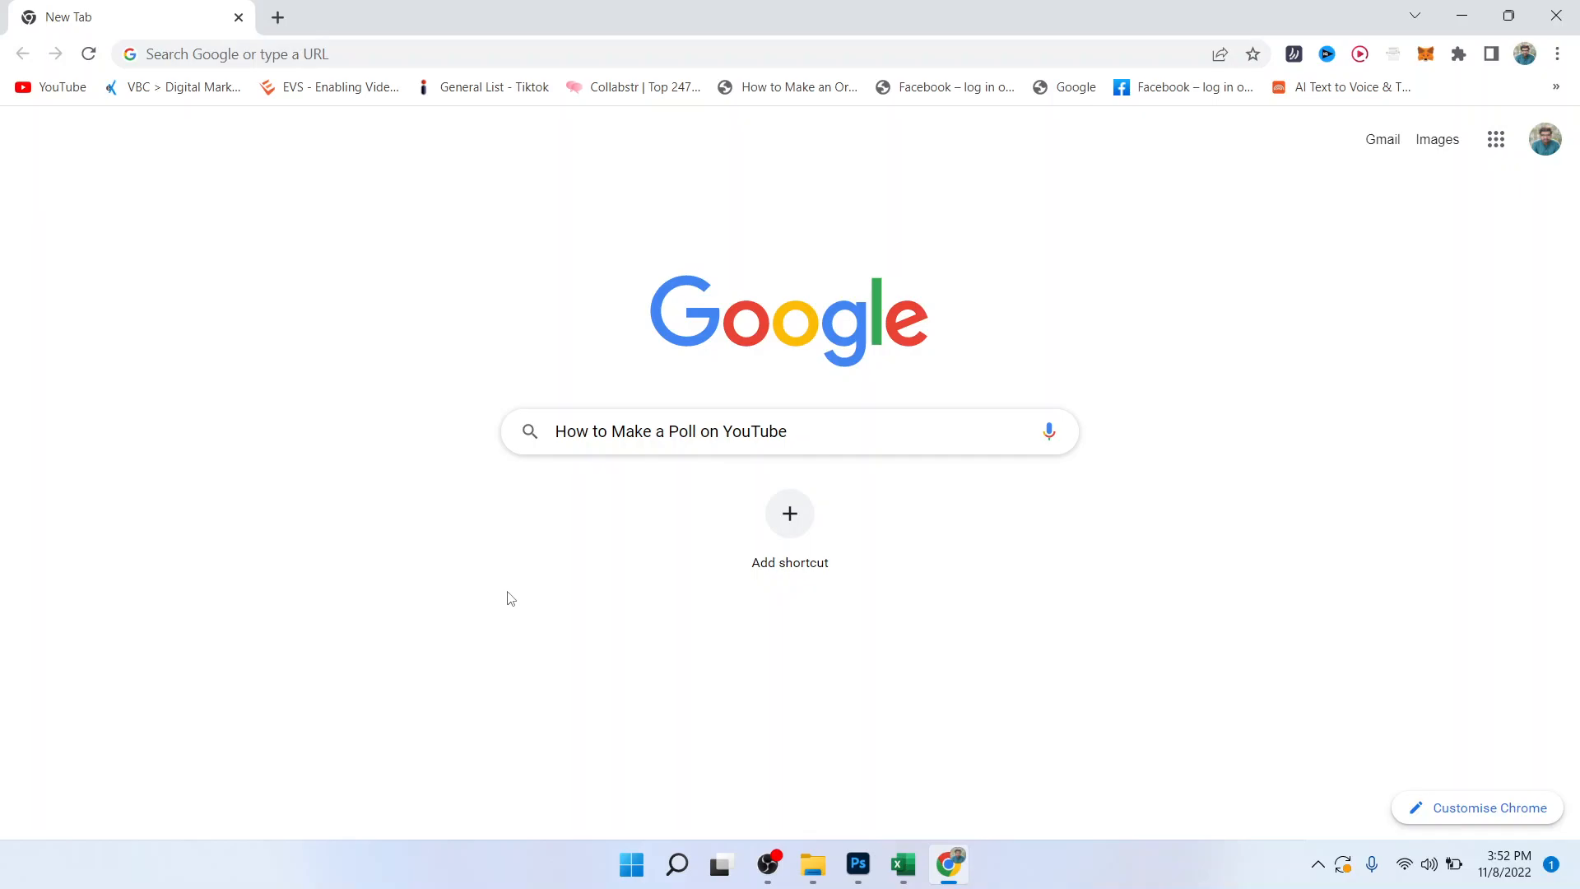
# - Open YouTube from the bookmark and go to the account's own channel page via the avatar menu
pyautogui.click(50, 86)
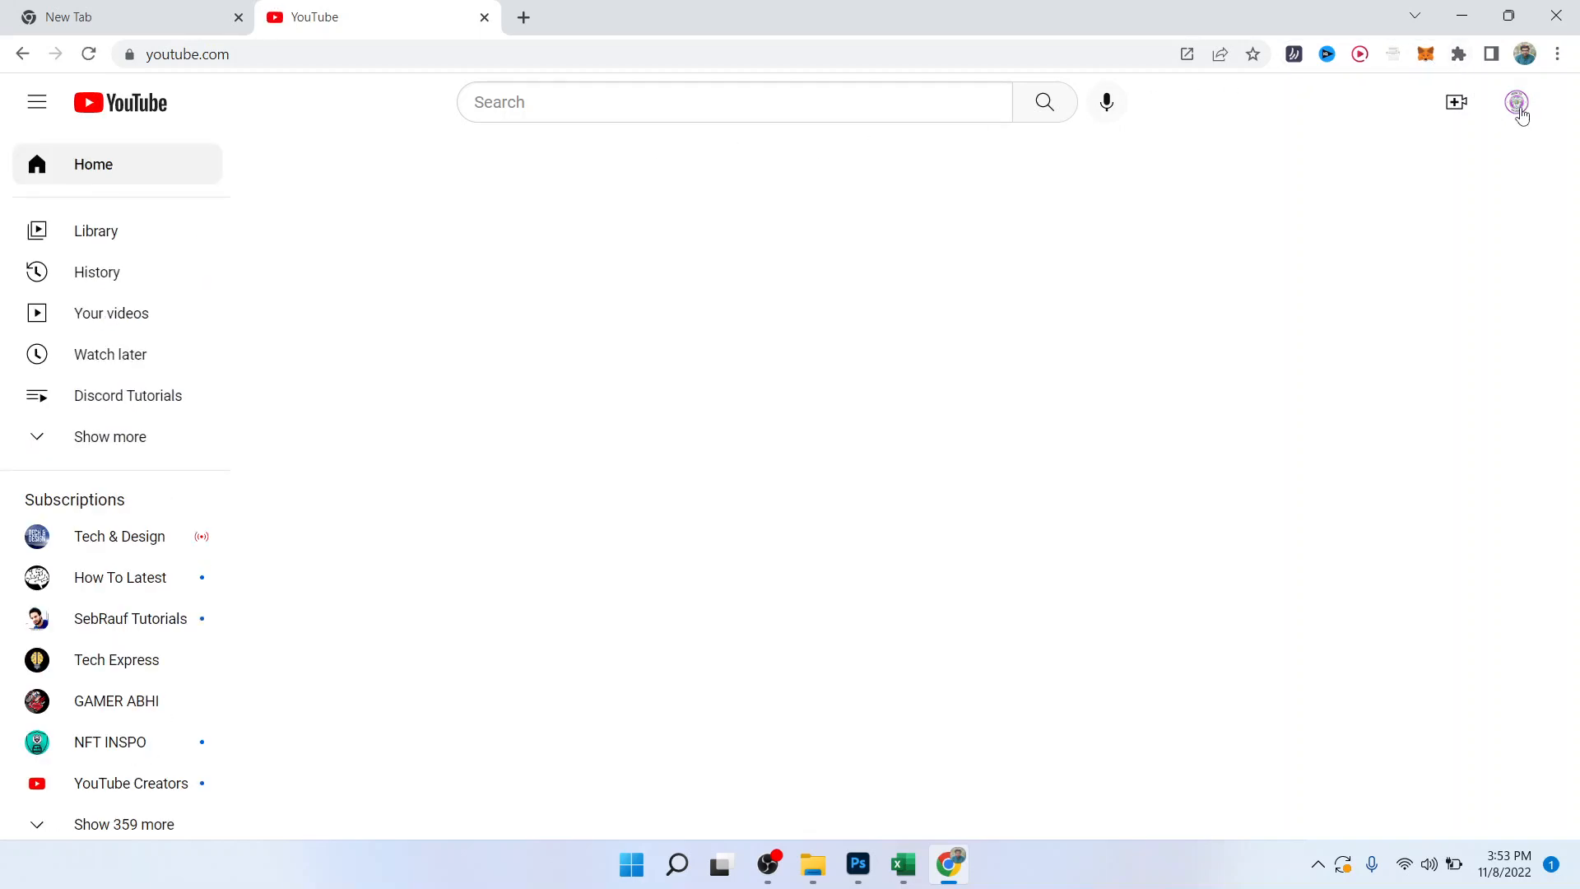
pyautogui.click(1516, 102)
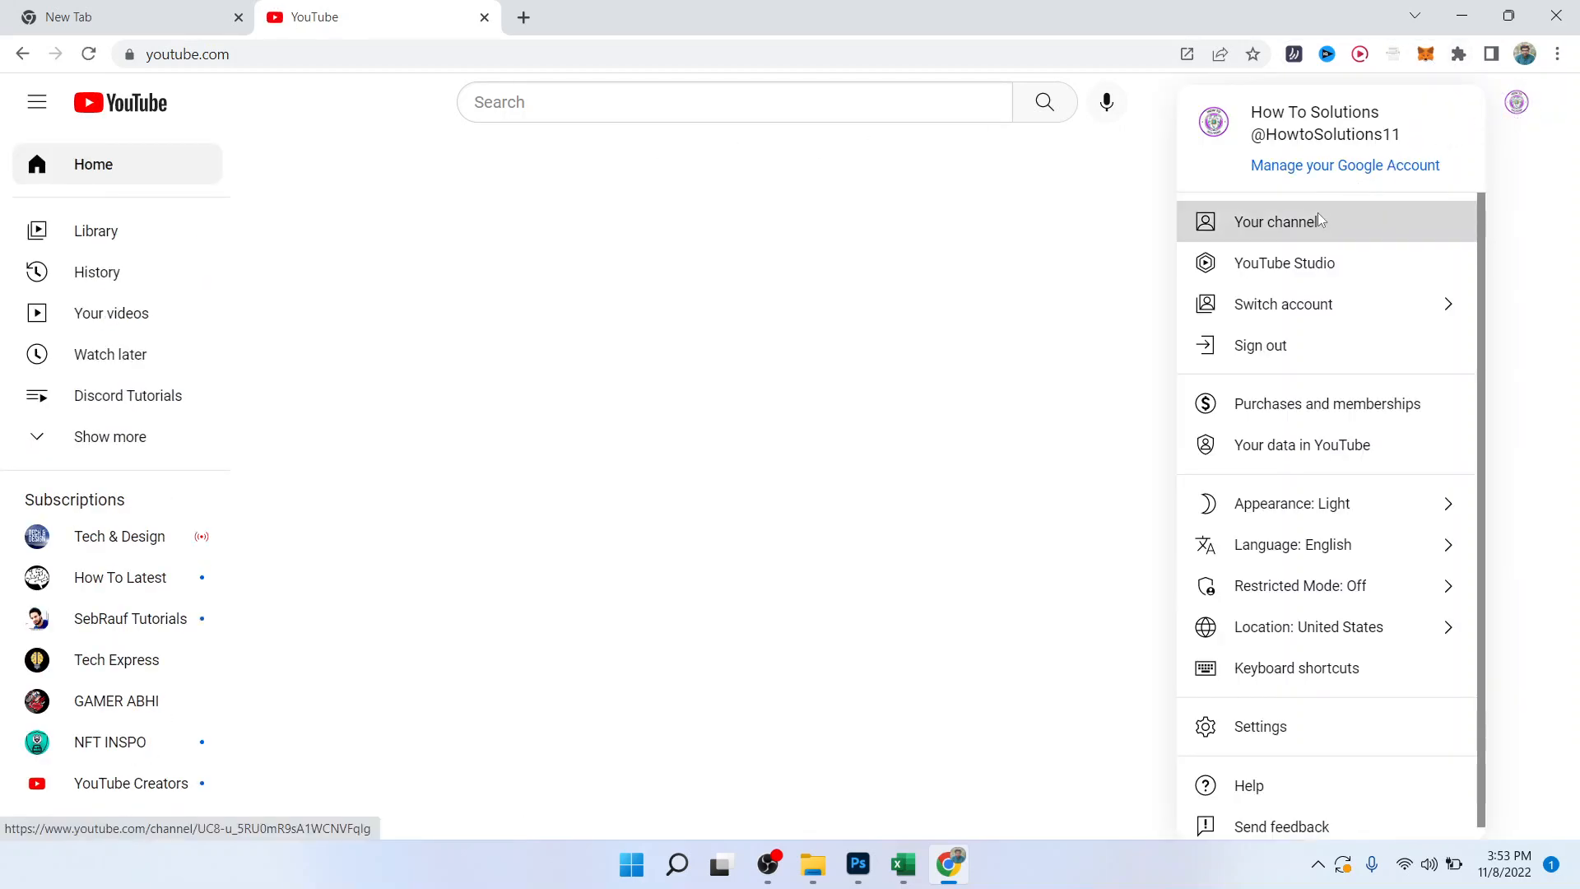
pyautogui.click(1282, 221)
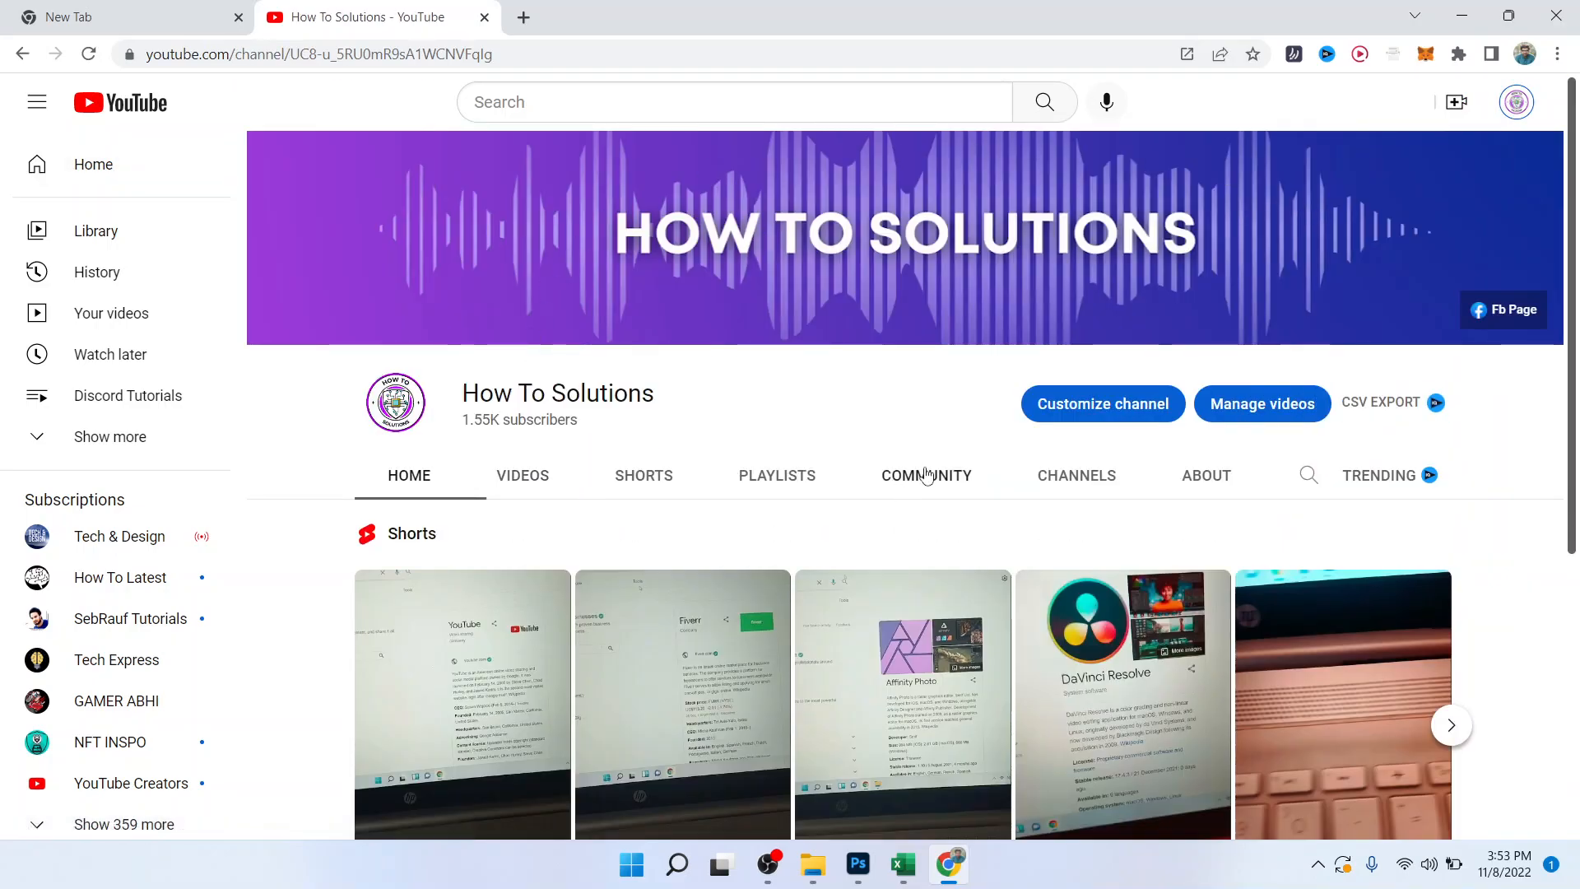
# - Open the channel's Community tab showing the post composer
pyautogui.click(925, 475)
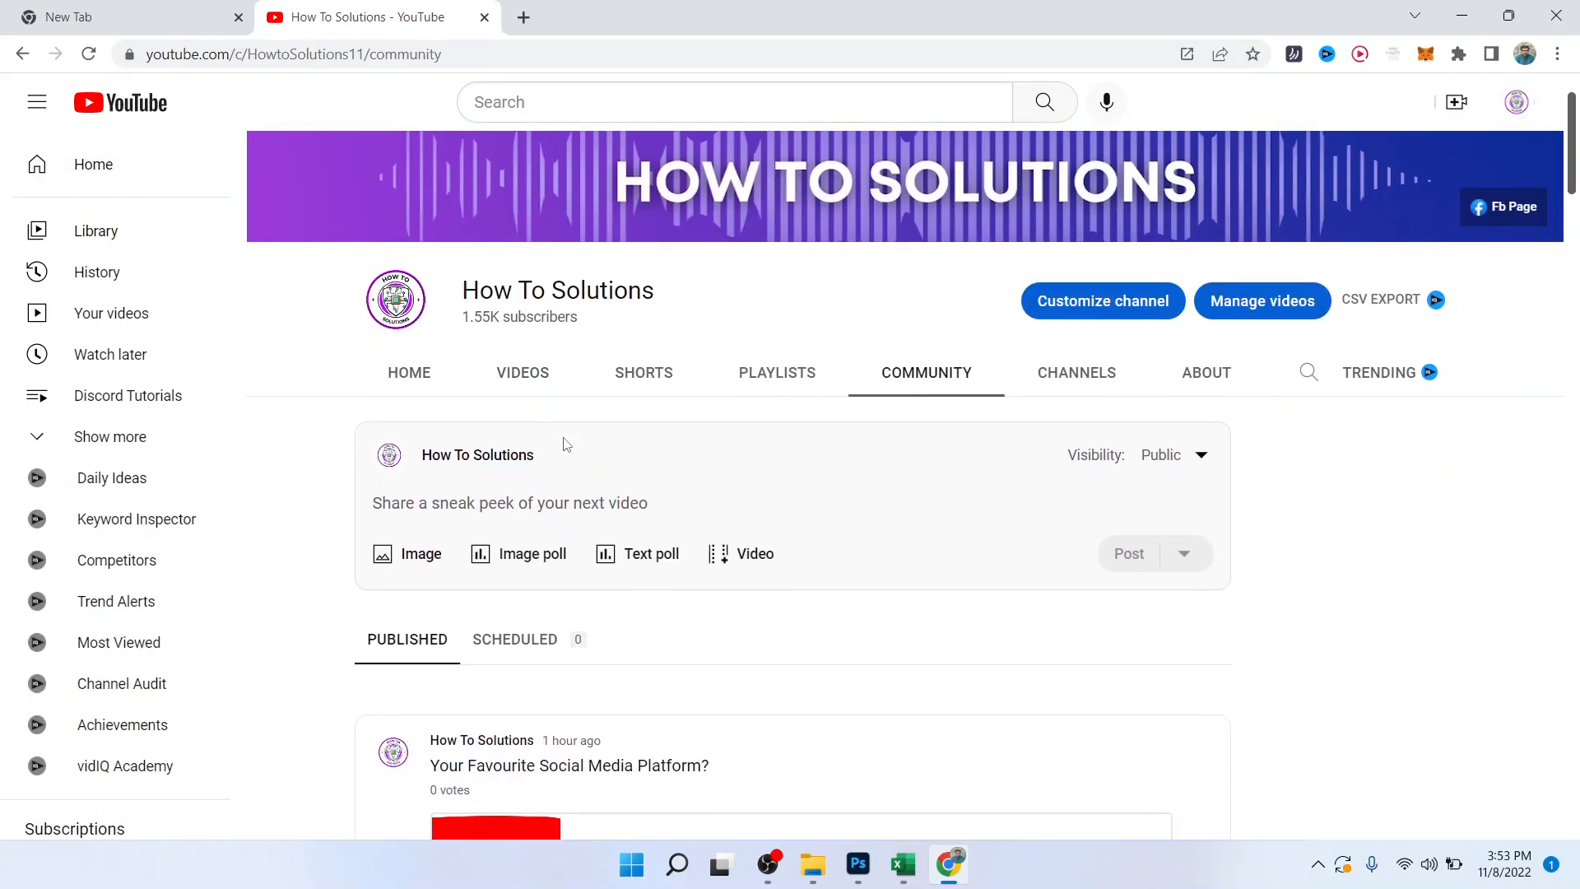
pyautogui.moveTo(533, 553)
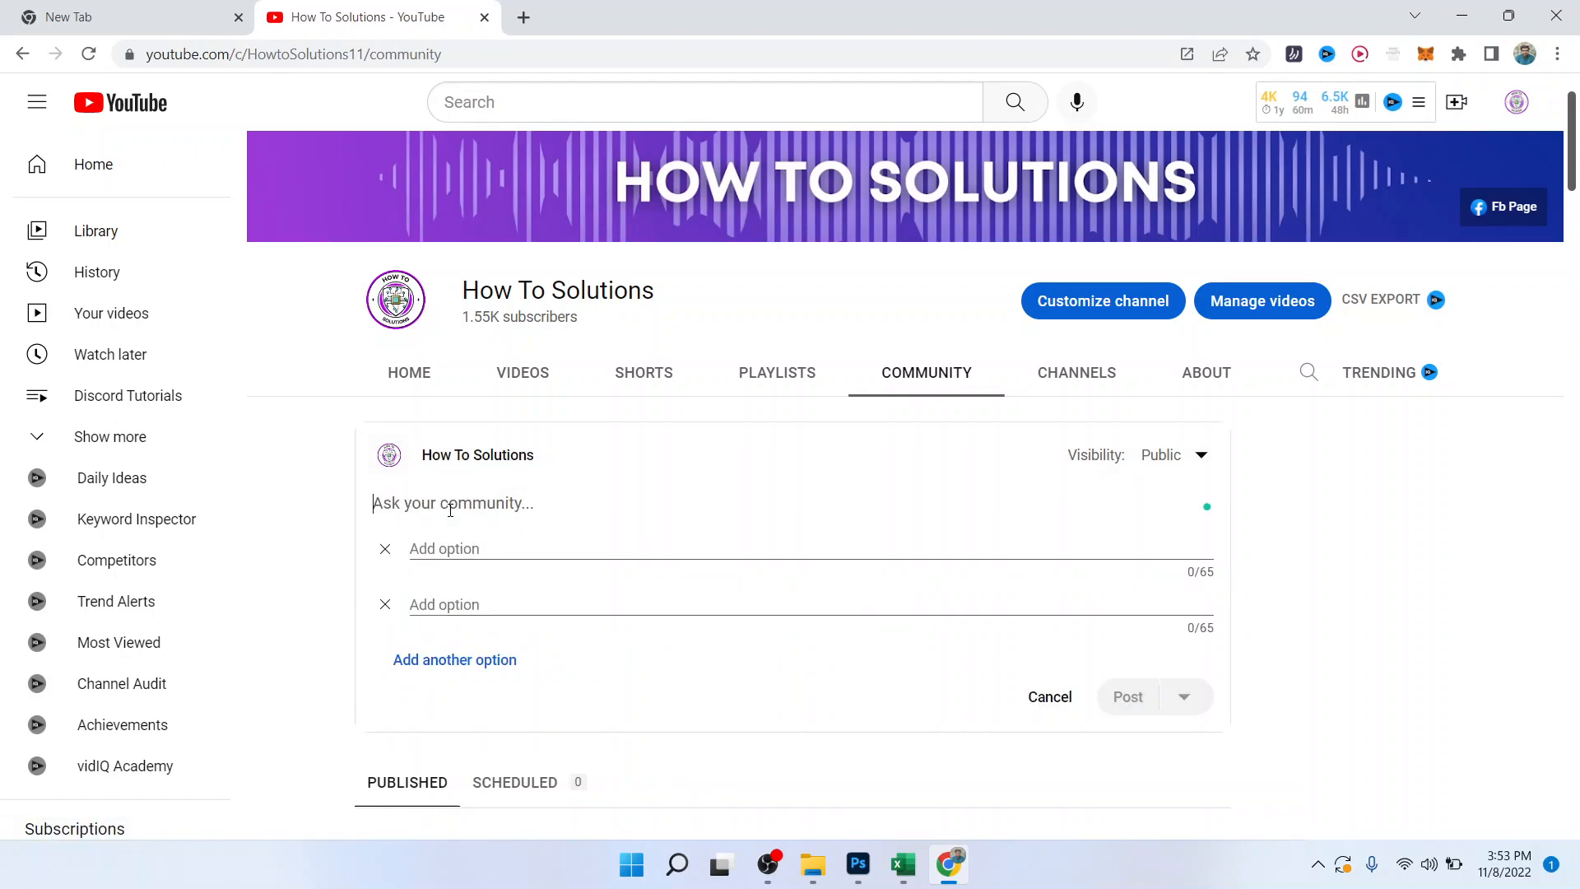
# - Enter the poll question 'do you want to create poll'
pyautogui.write('do')
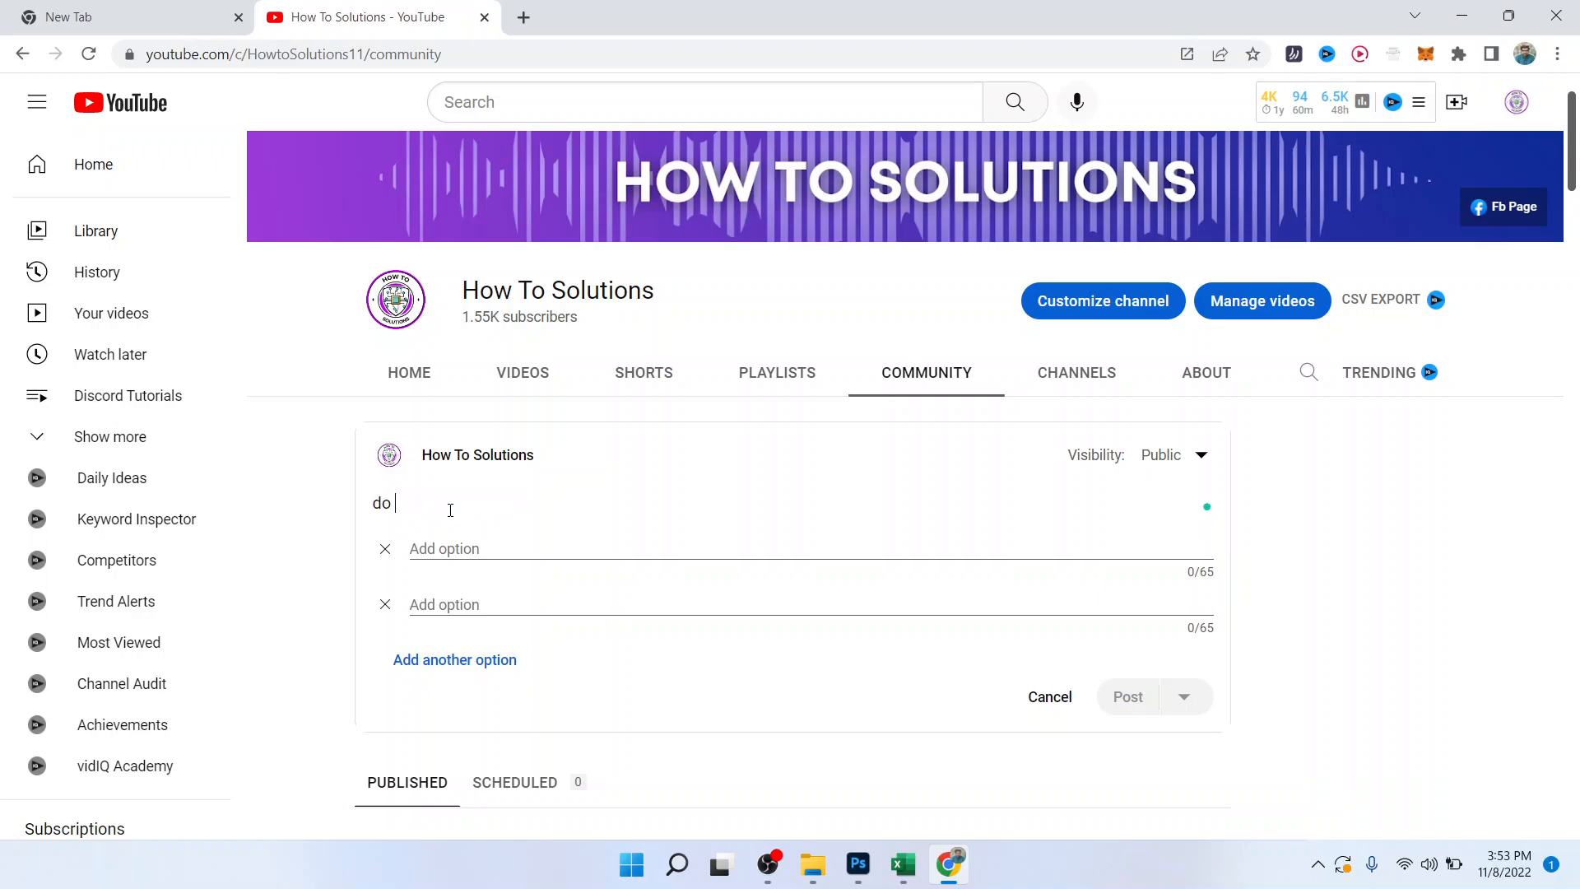
pyautogui.write('you want')
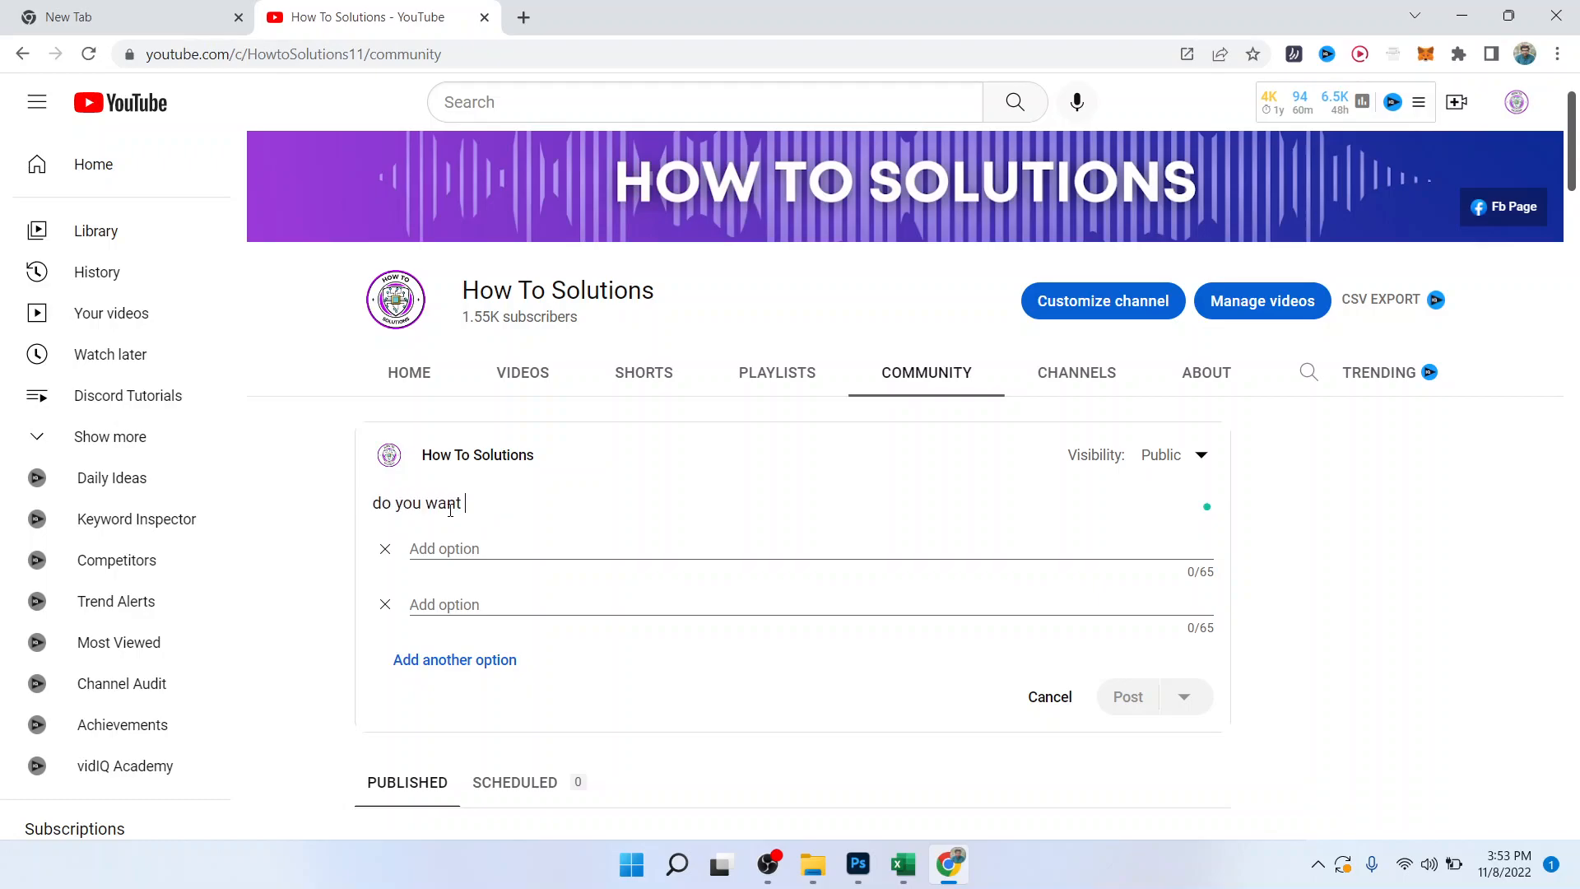
pyautogui.write('to create')
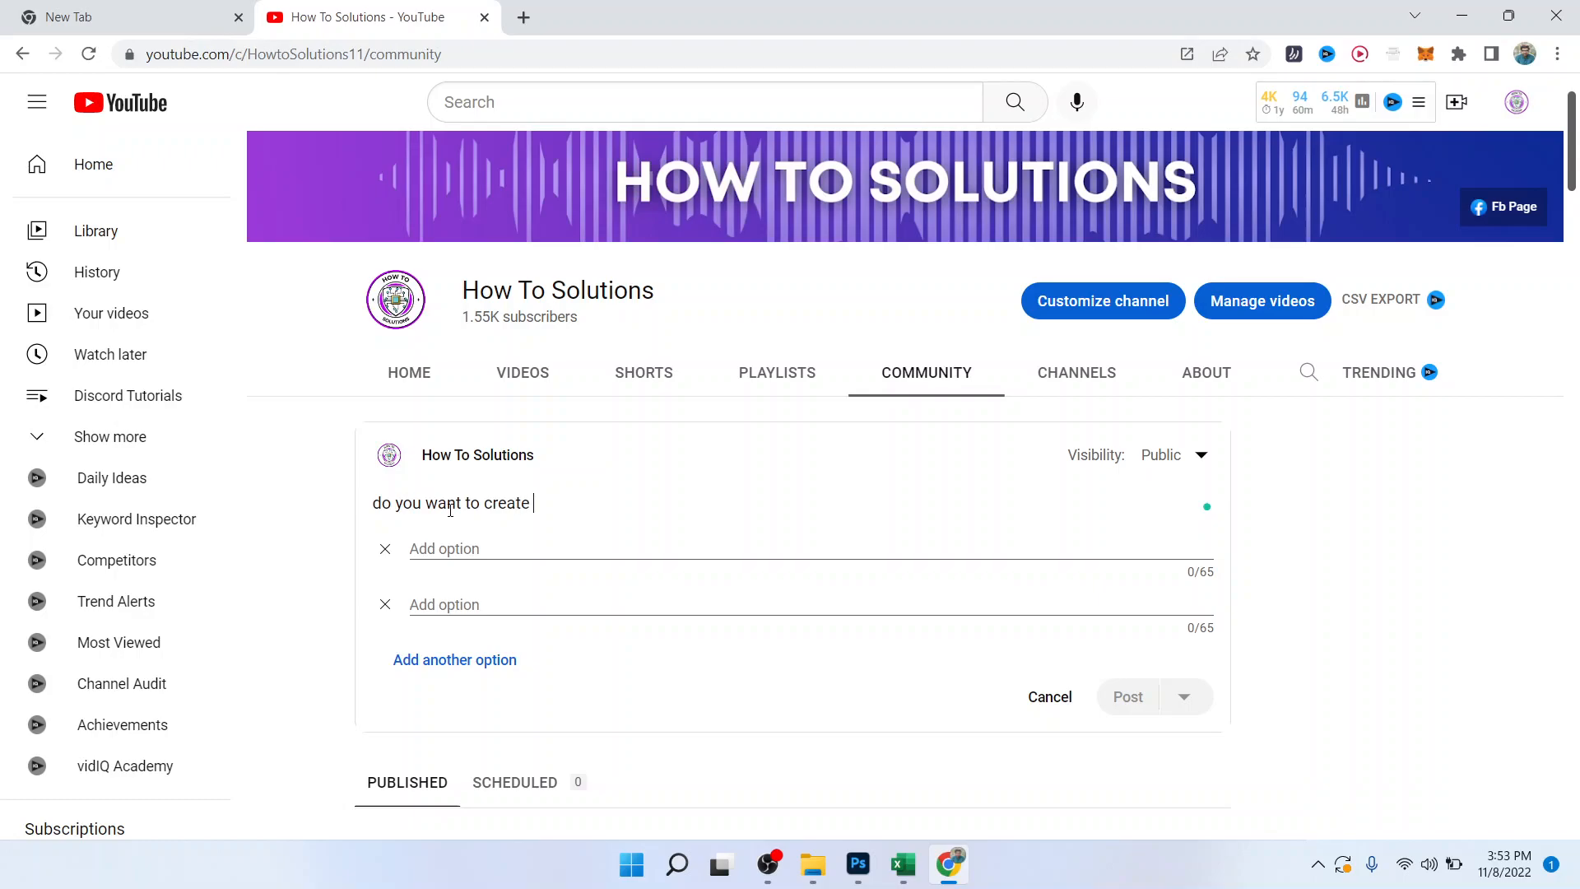
pyautogui.write('poll')
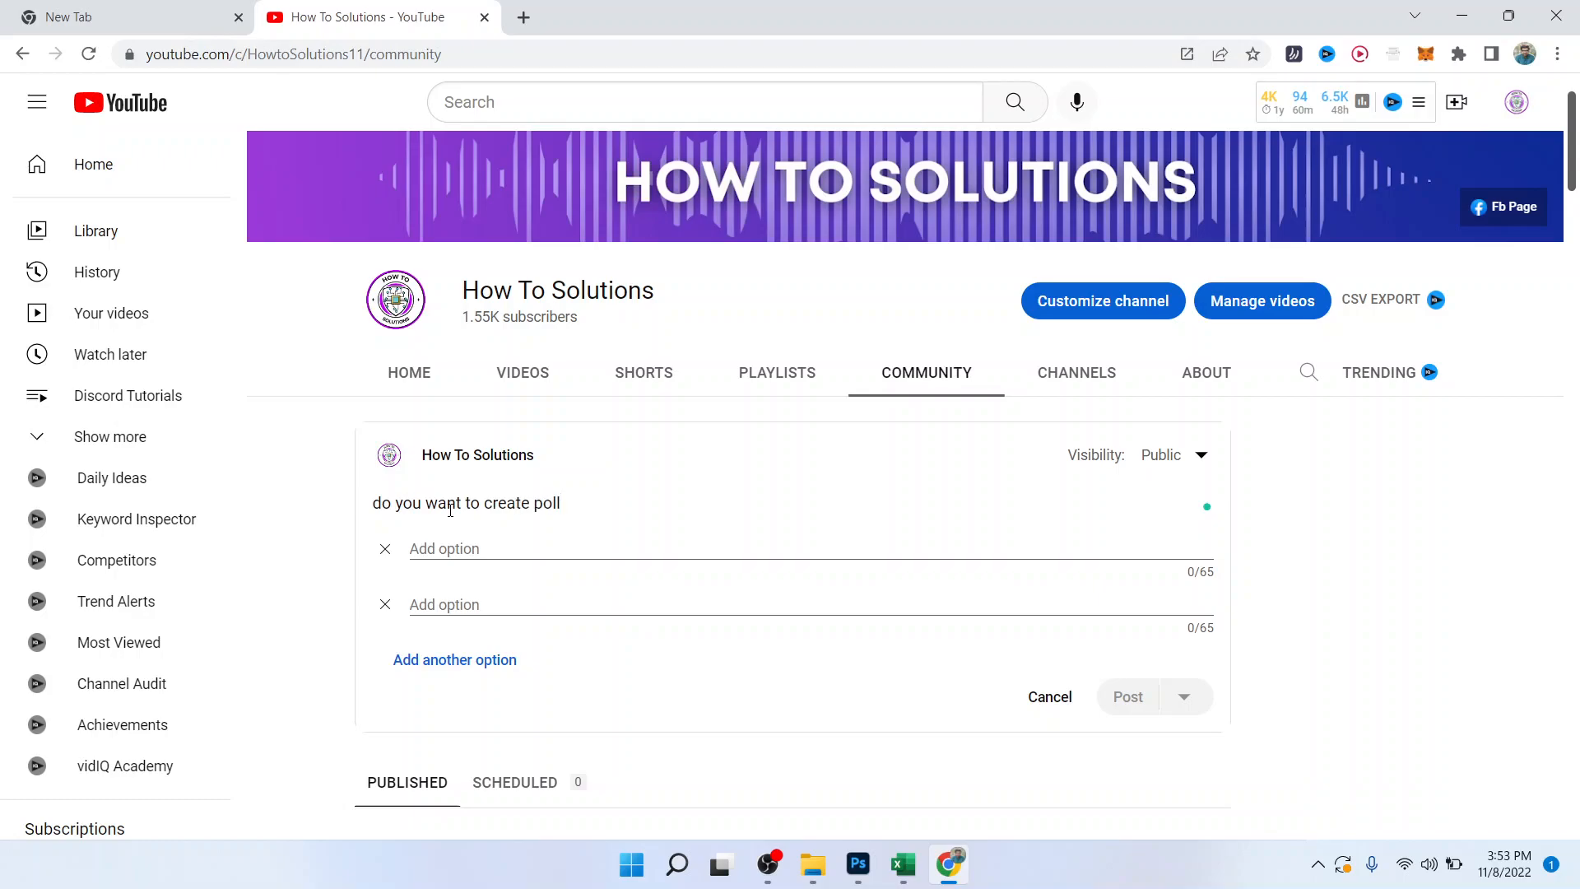
# - Fill the poll options yes, no and maybe, then bring the Google tab forward
pyautogui.write('ye')
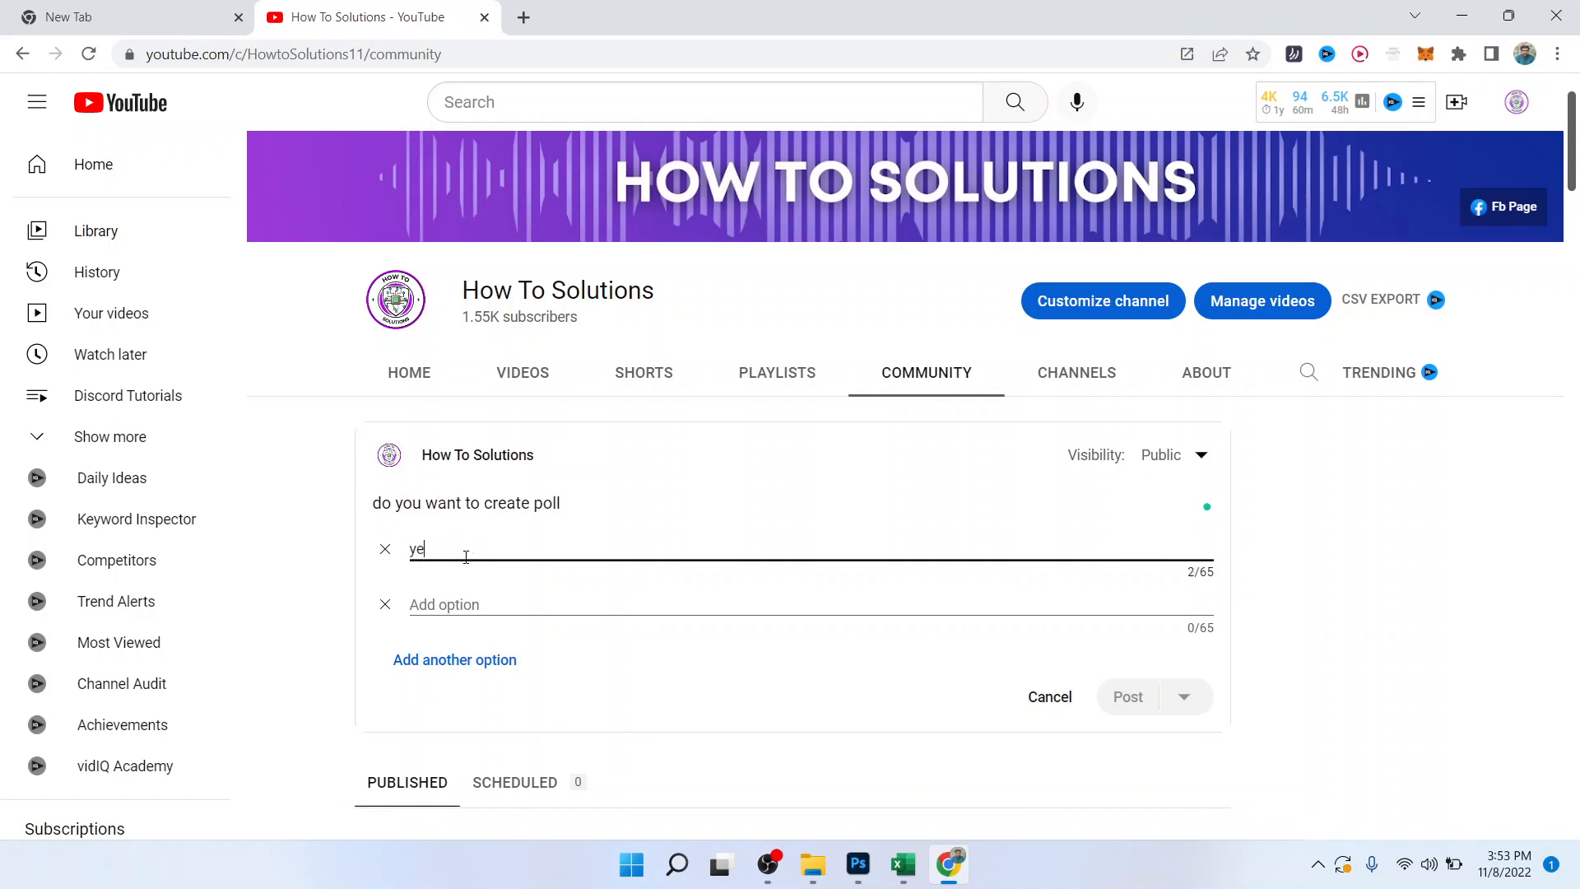
pyautogui.write('no')
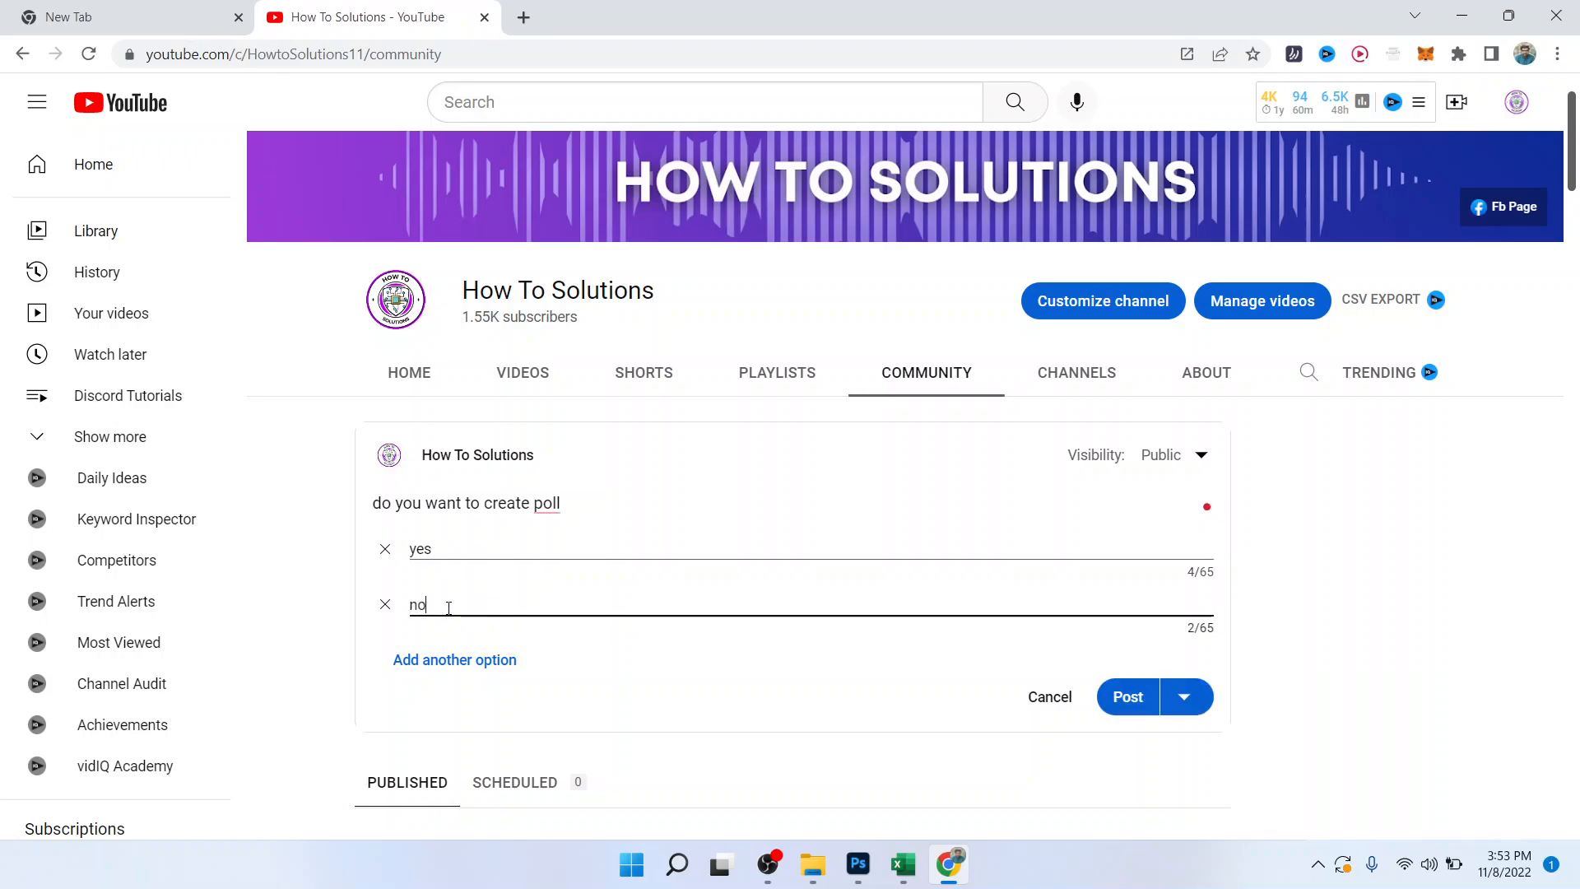
pyautogui.click(454, 659)
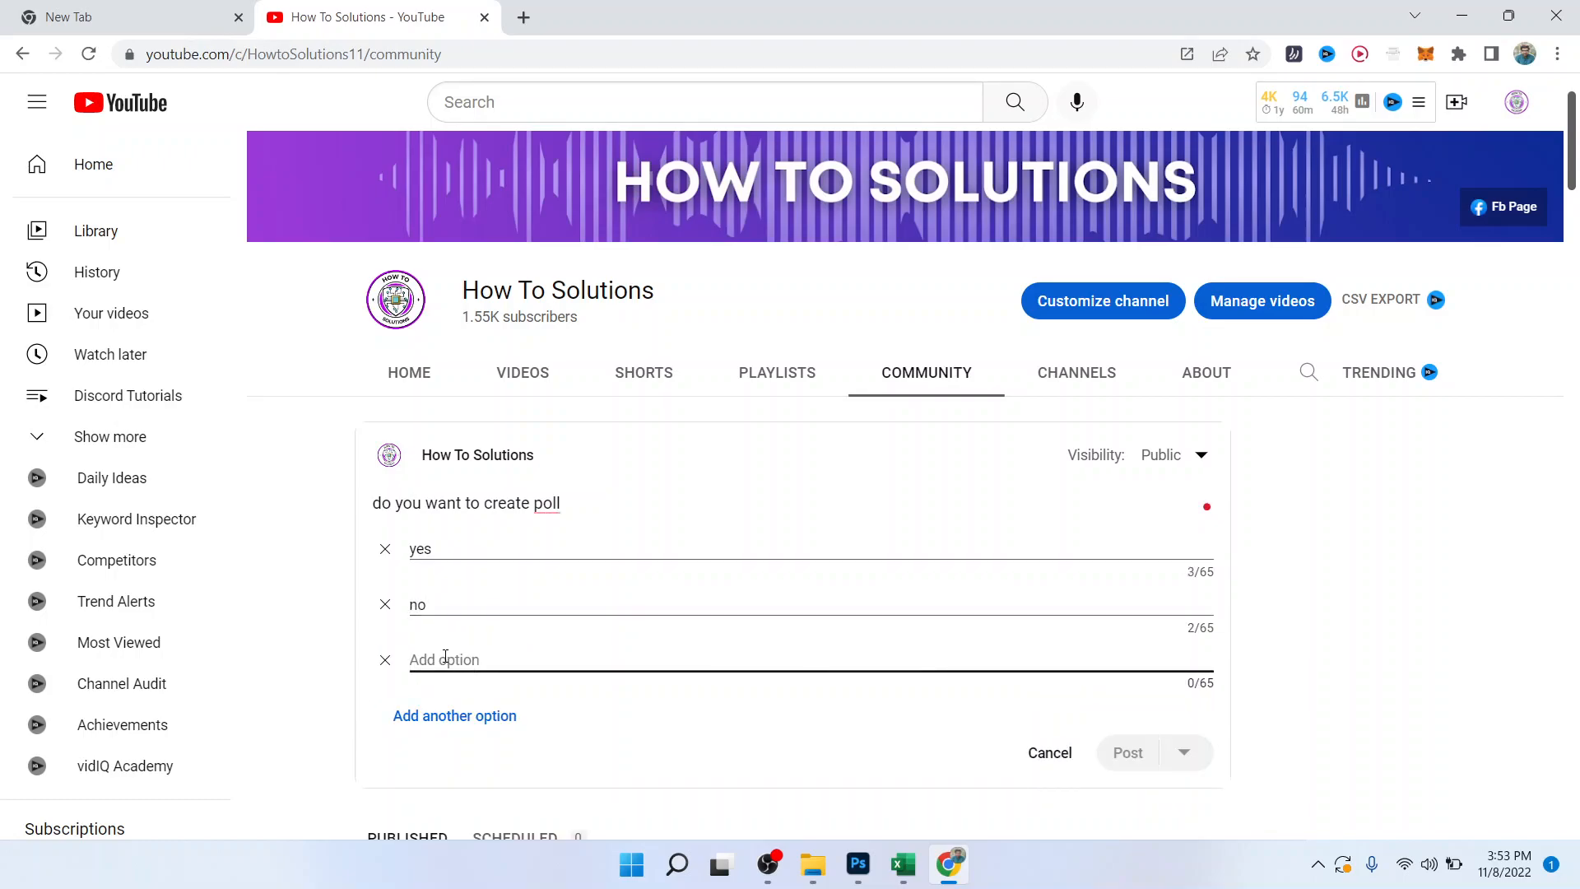
pyautogui.write('maybe')
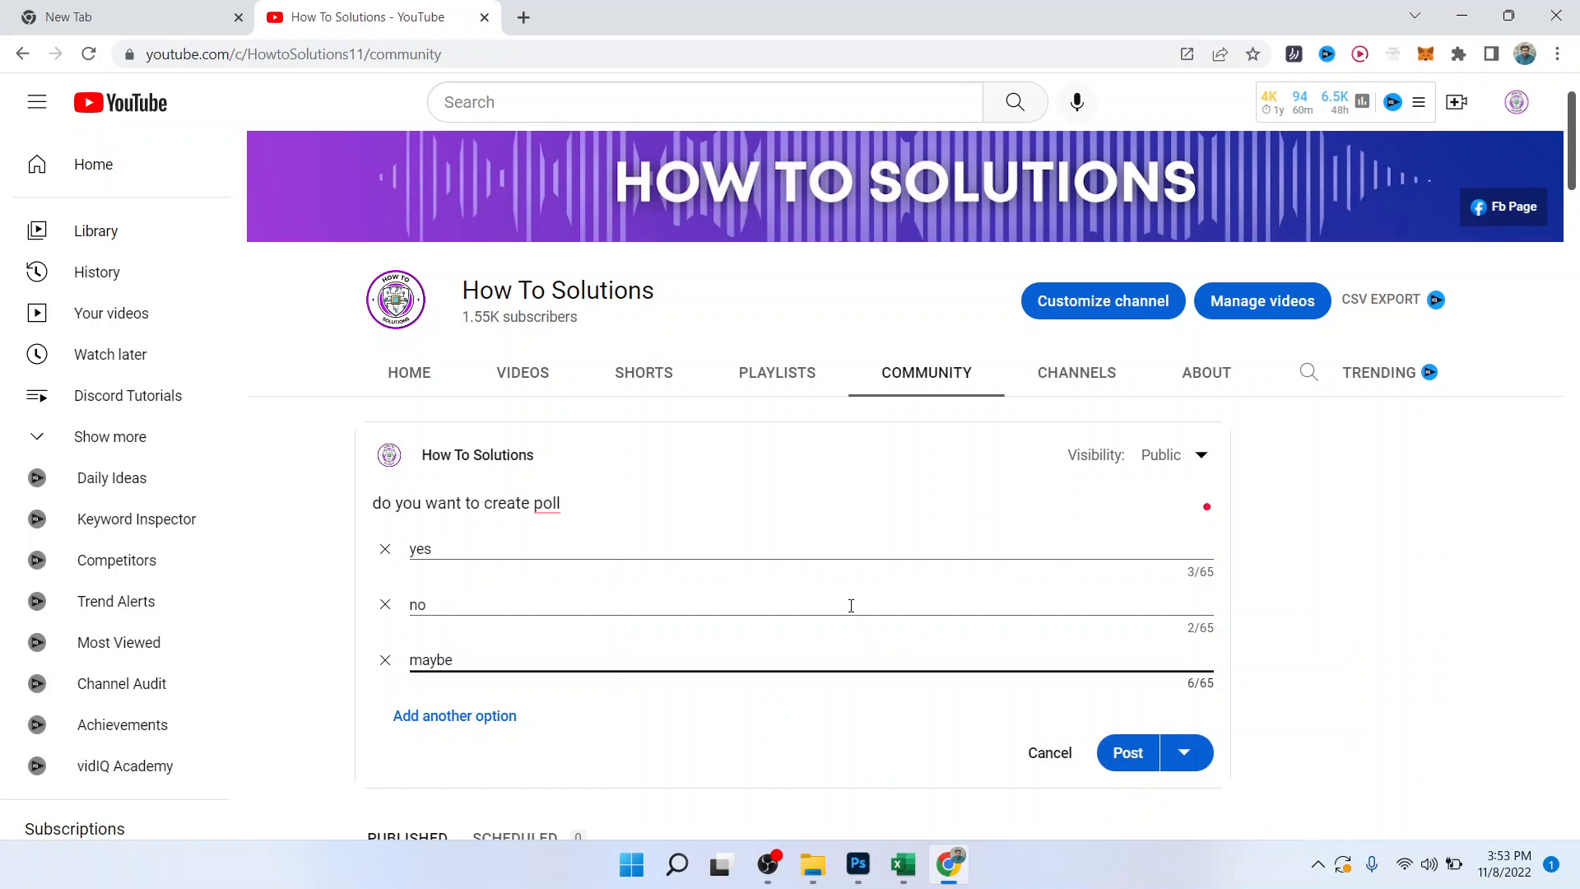
pyautogui.click(129, 17)
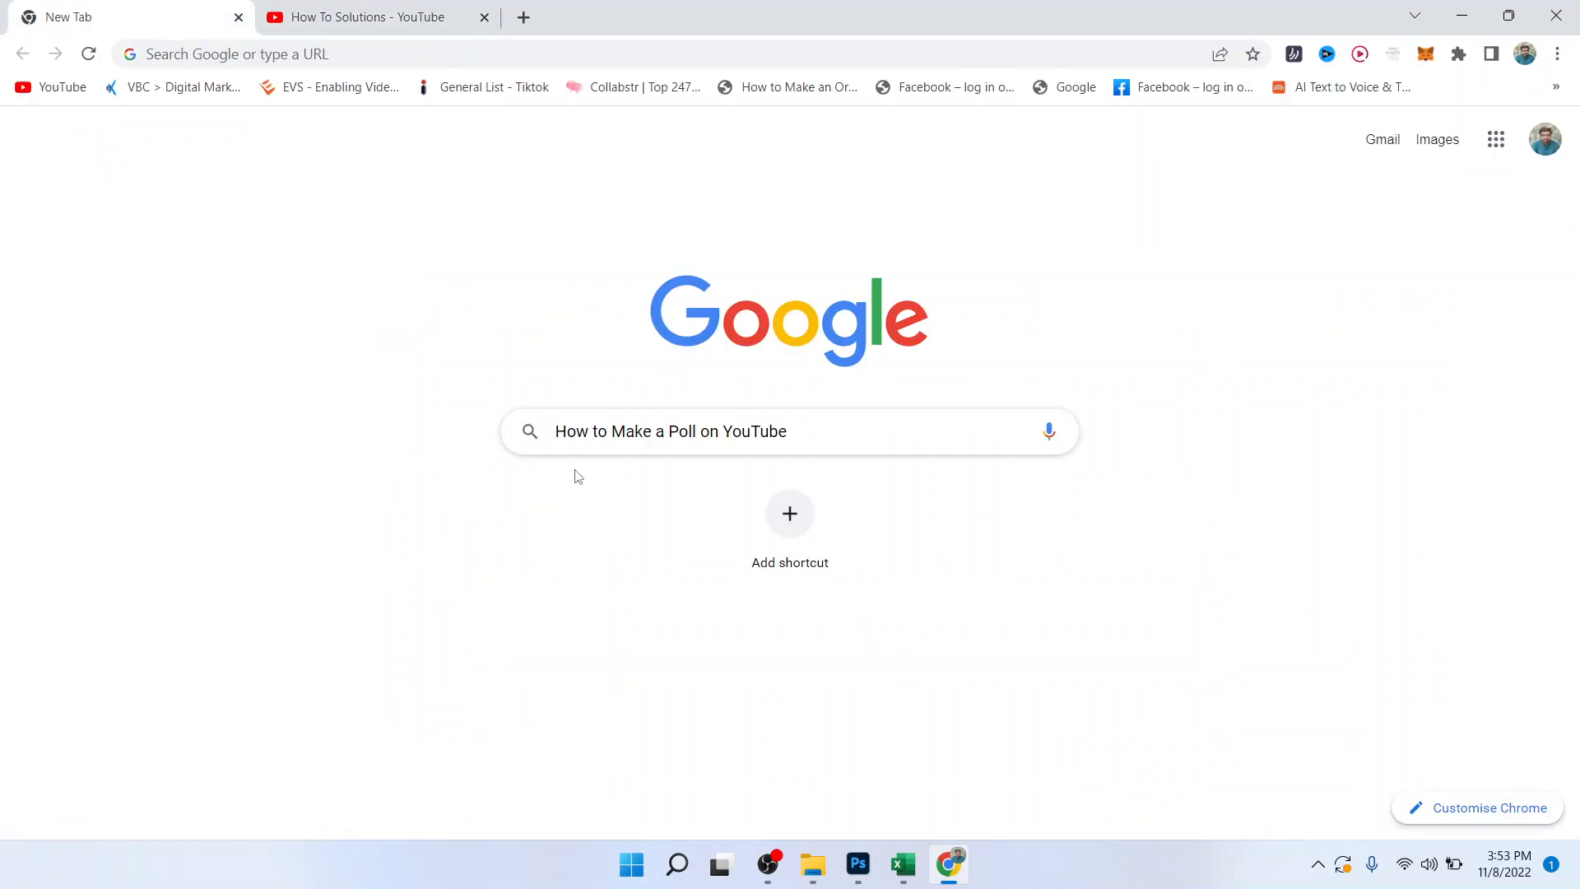
pyautogui.moveTo(869, 479)
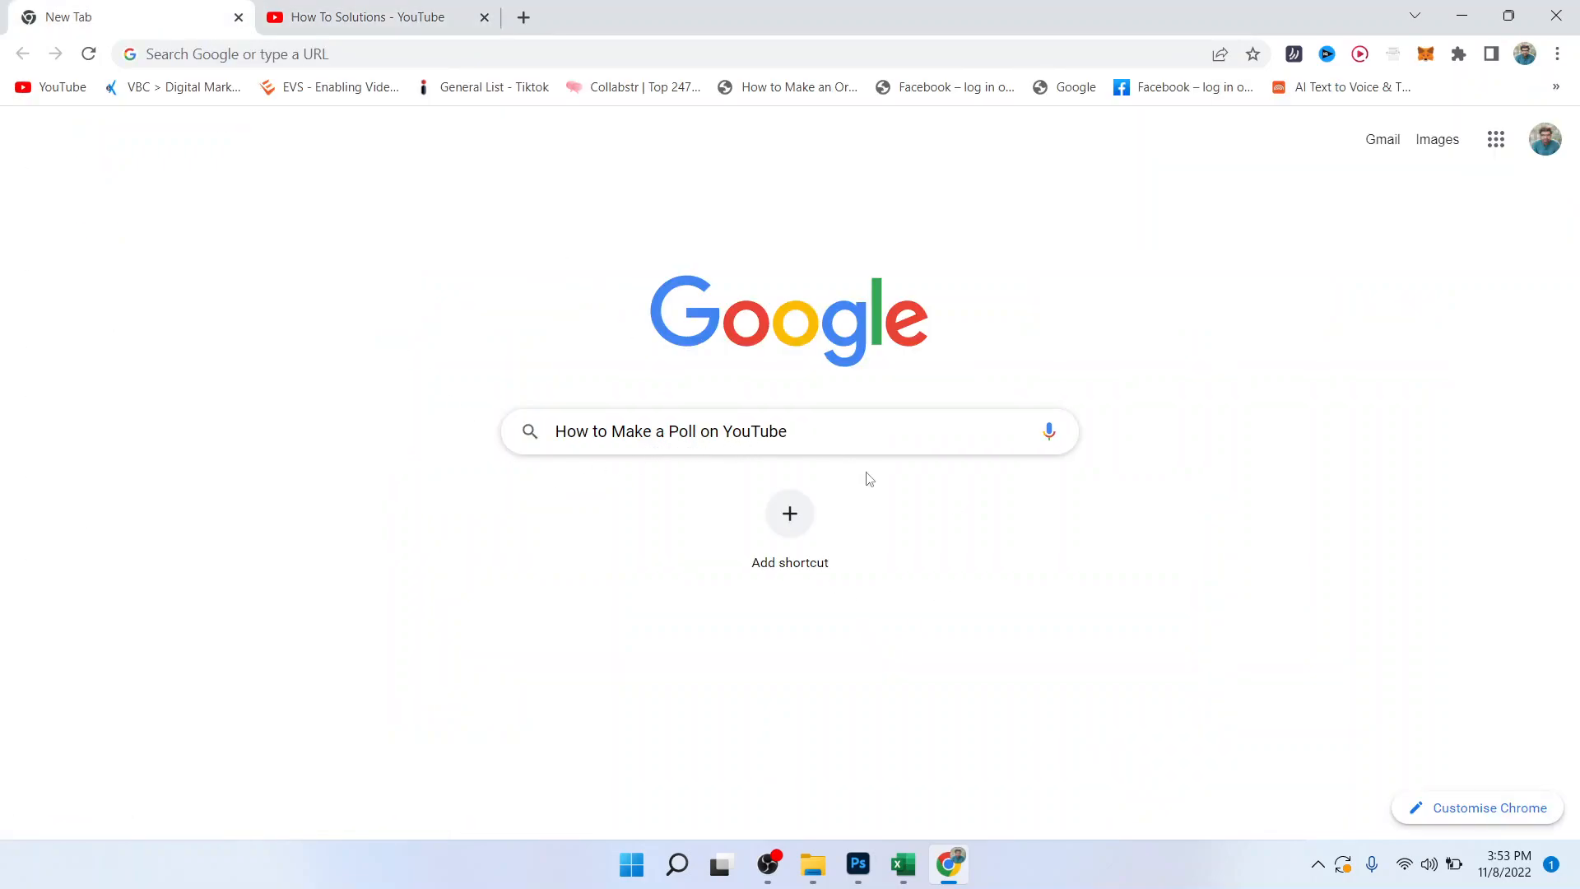